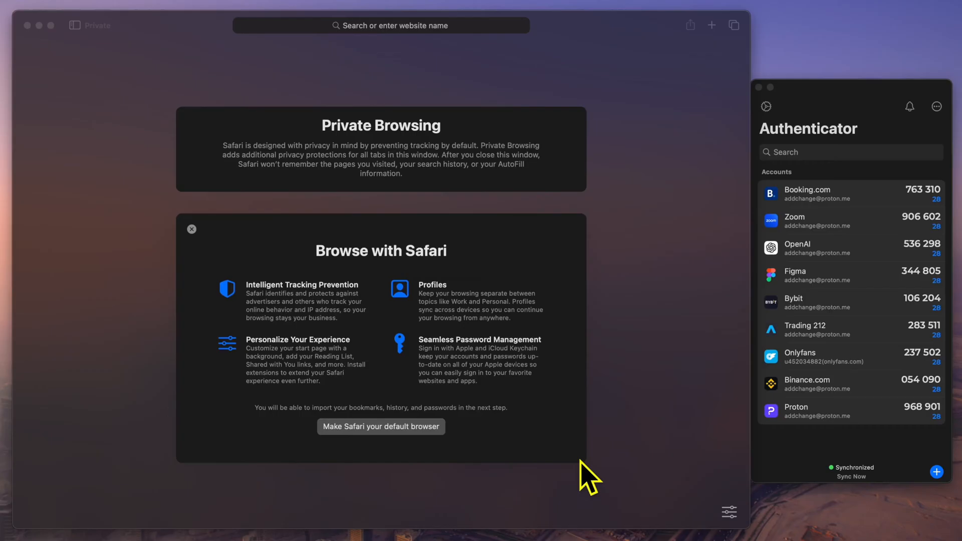
mouse_move(591, 480)
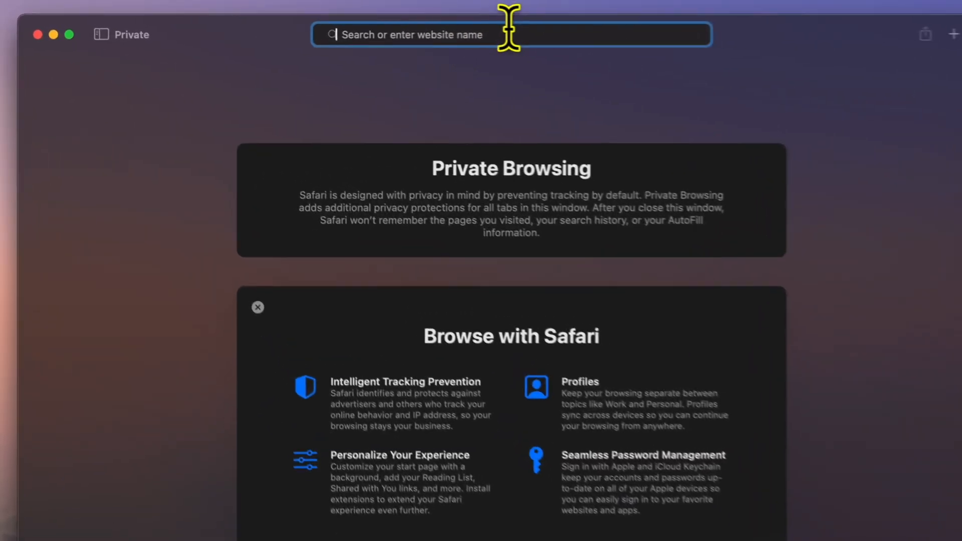
- Load tradingview.com in the private Safari window
type("trading212.com")
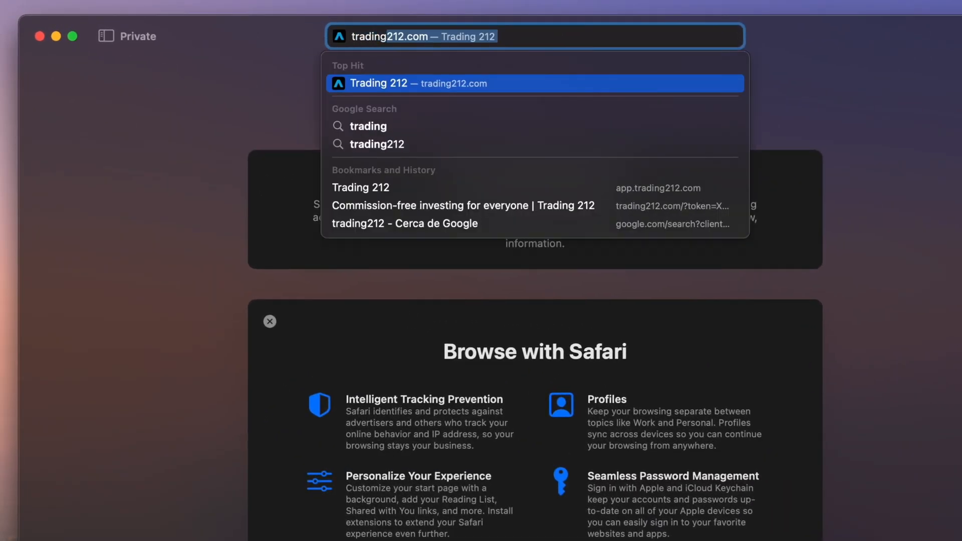
type("tradingview.com")
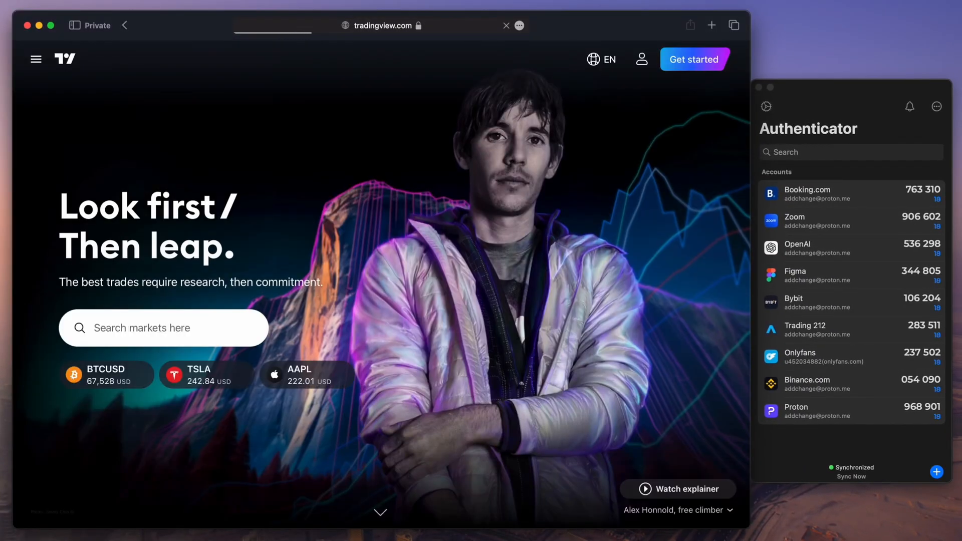
- Sign in with email and password, with Remember me unchecked, and show the account menu
left_click(642, 59)
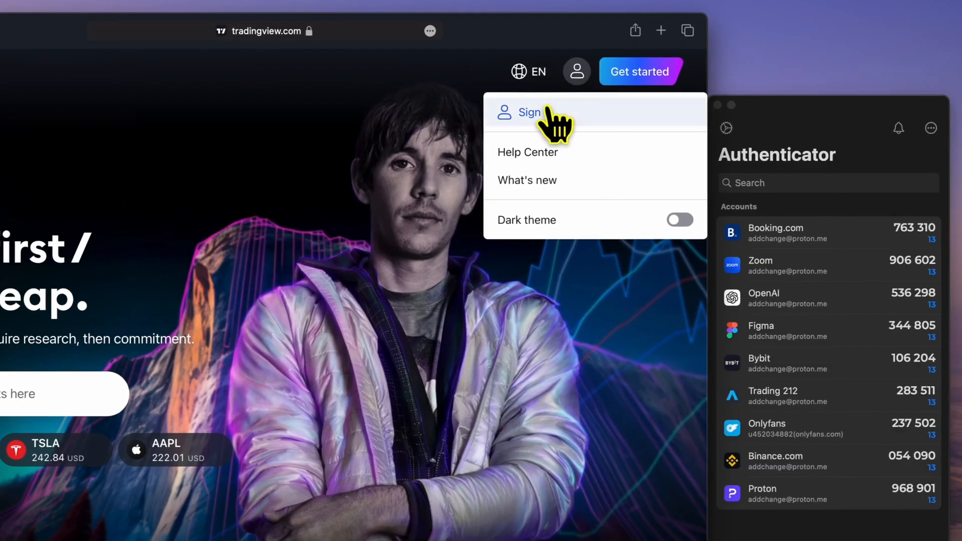
left_click(530, 112)
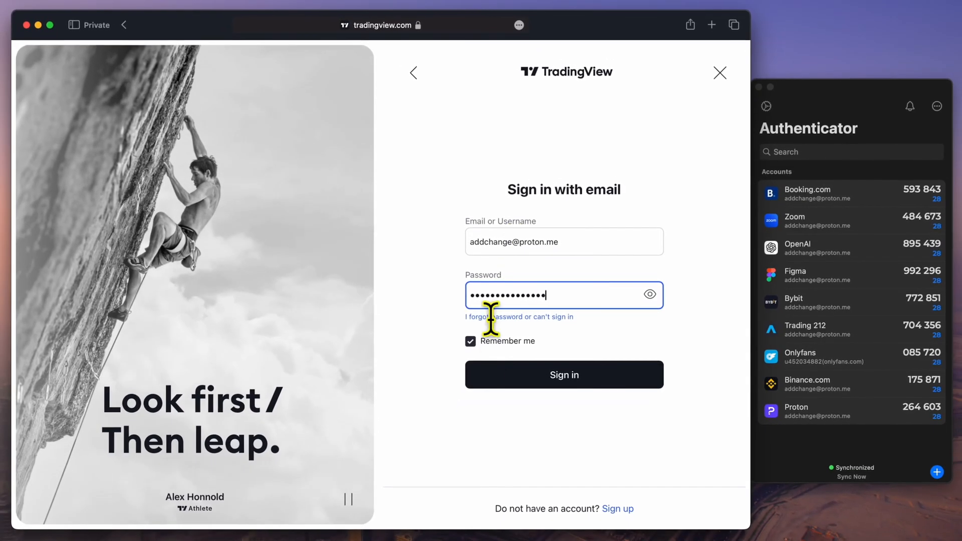
left_click(564, 374)
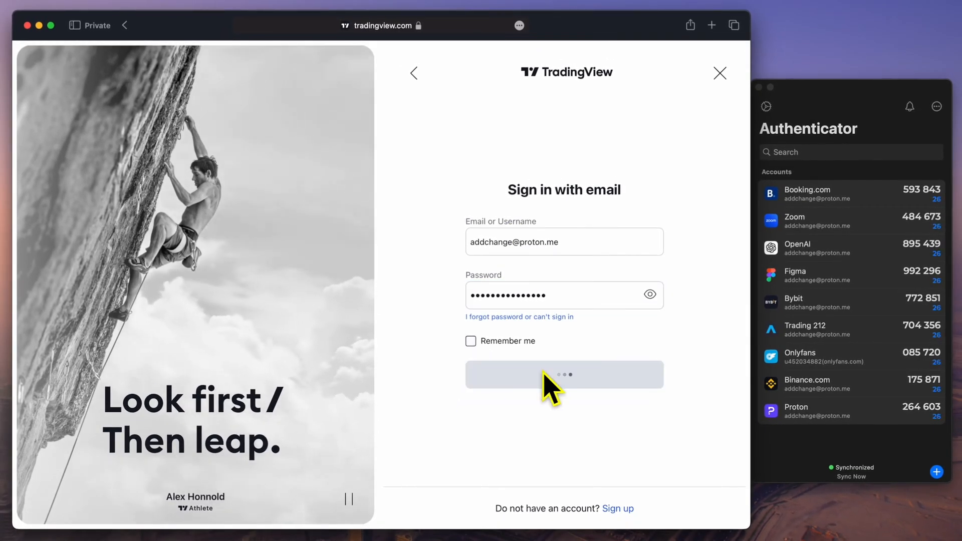
left_click(565, 374)
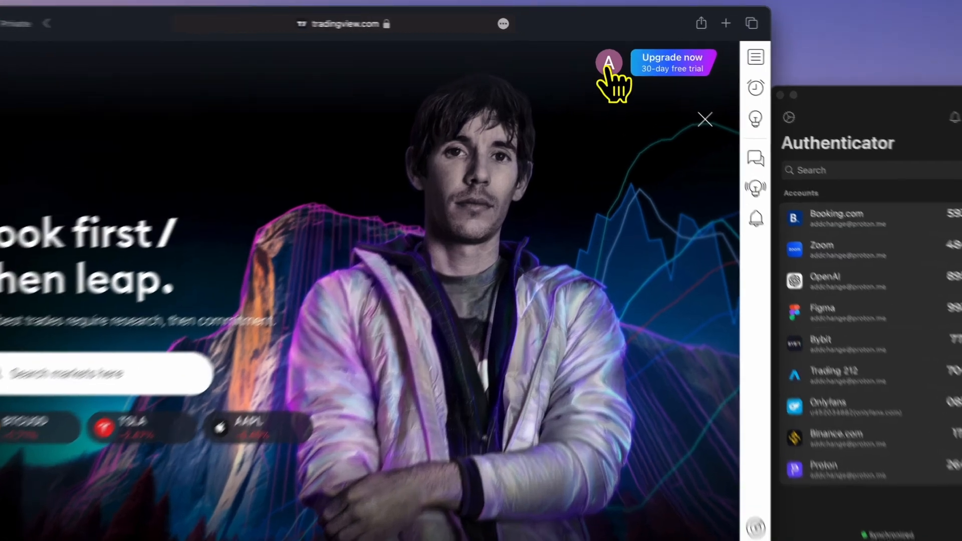
left_click(608, 62)
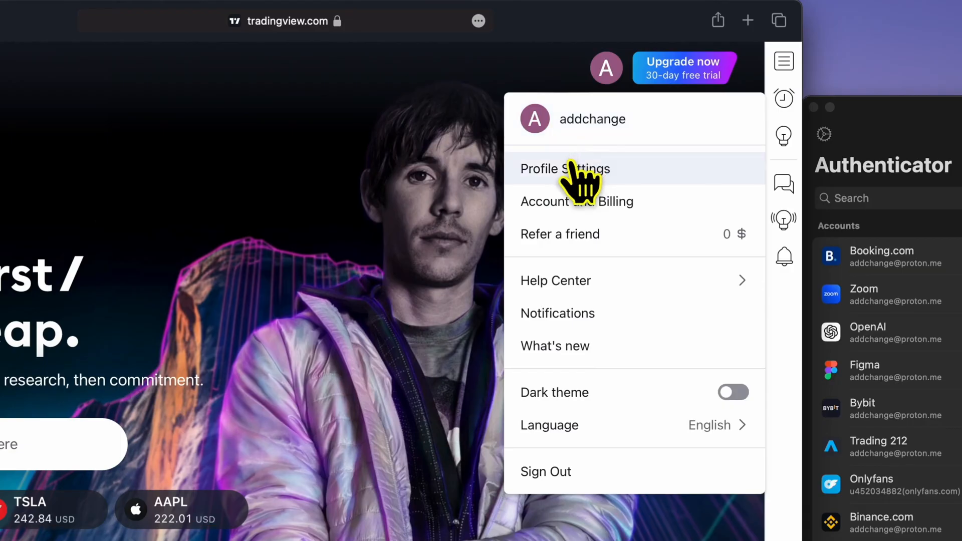
- Go to Profile Settings and show the Privacy and Security section
left_click(565, 169)
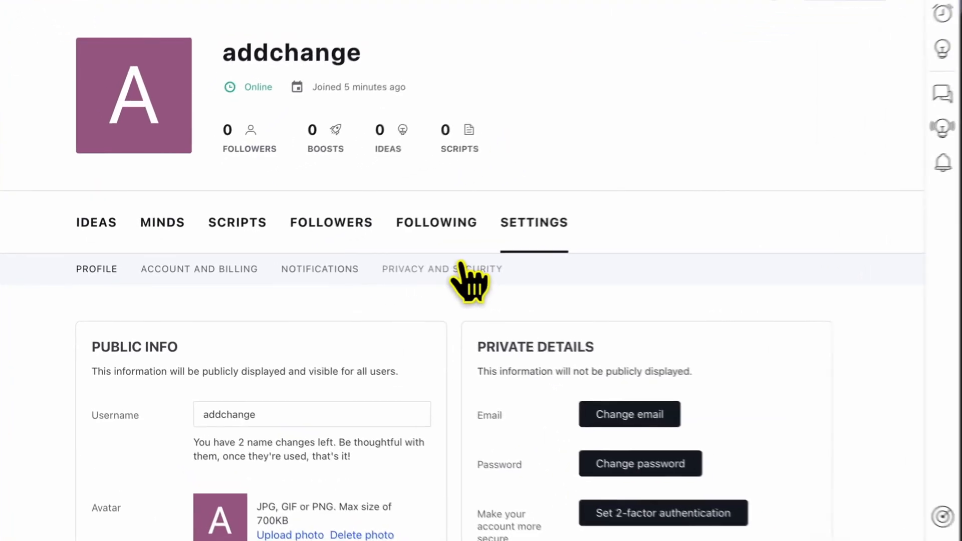
left_click(441, 269)
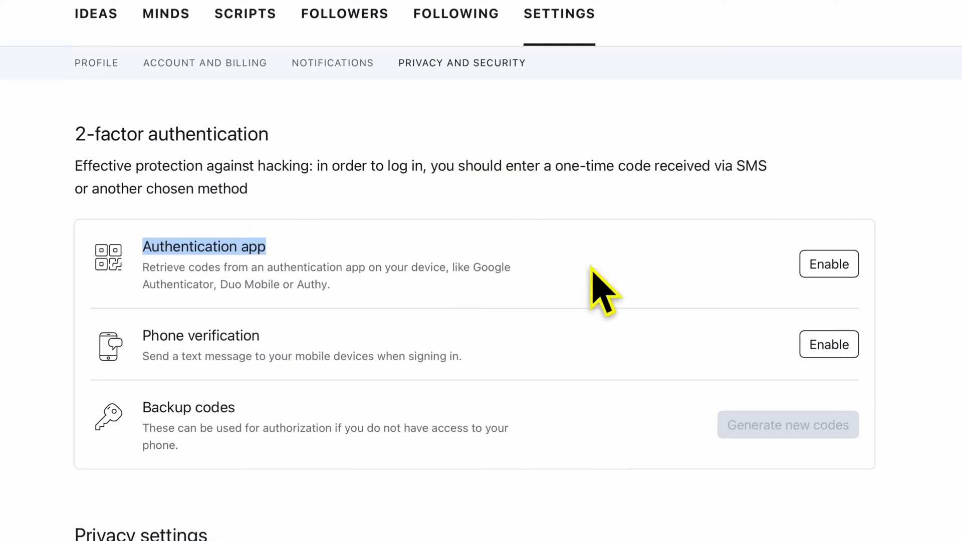
left_click(828, 264)
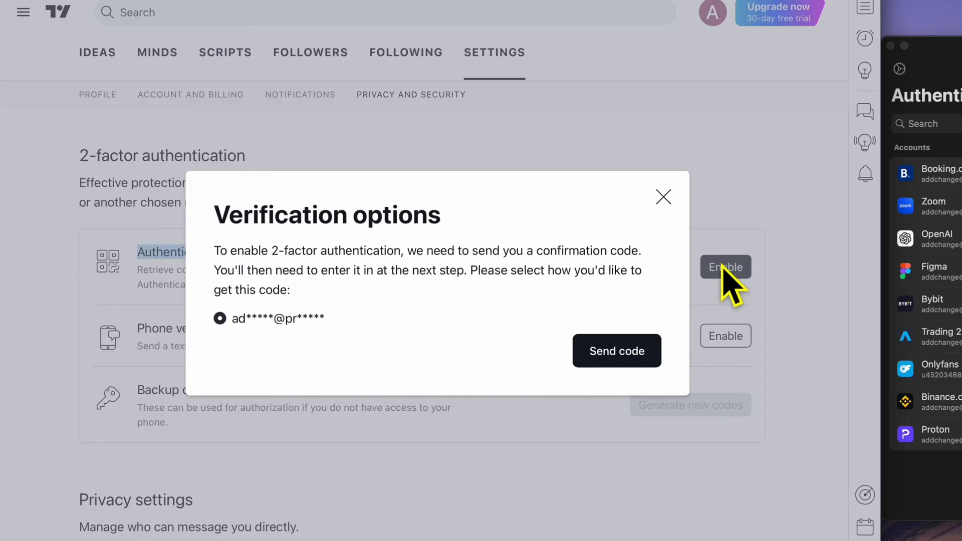
mouse_move(624, 358)
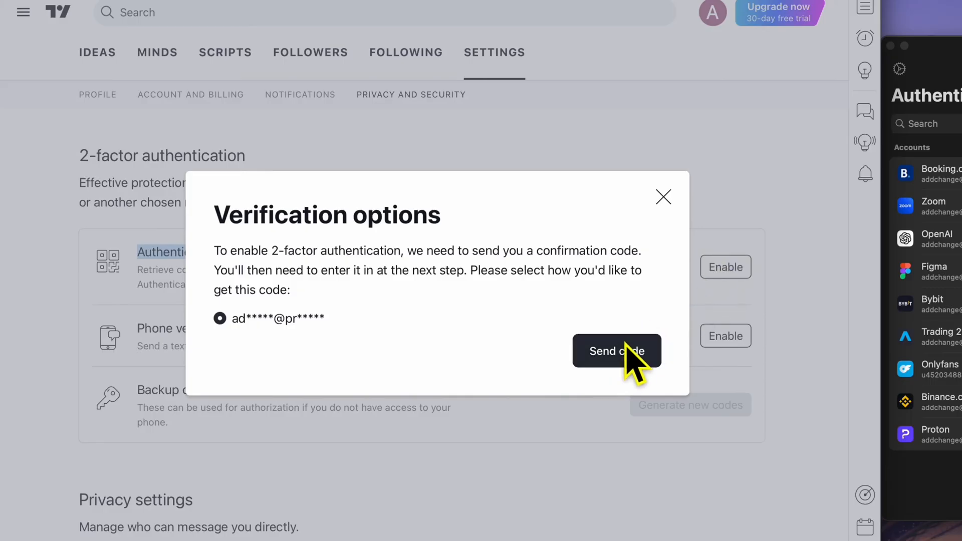
left_click(617, 351)
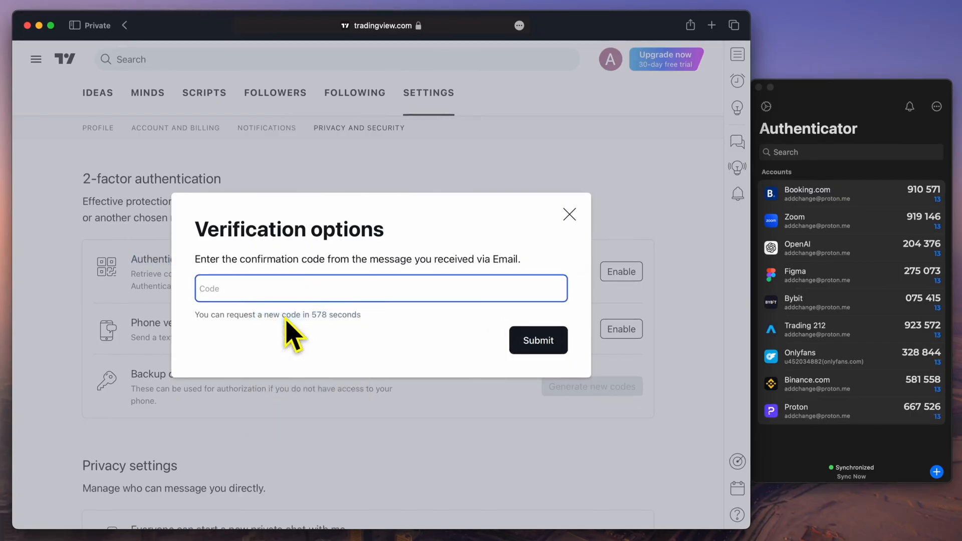
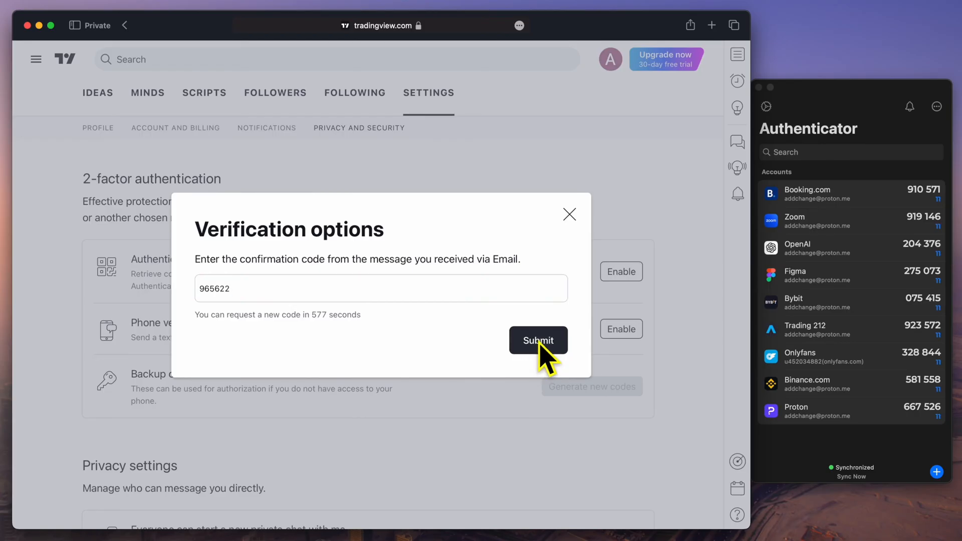
left_click(538, 340)
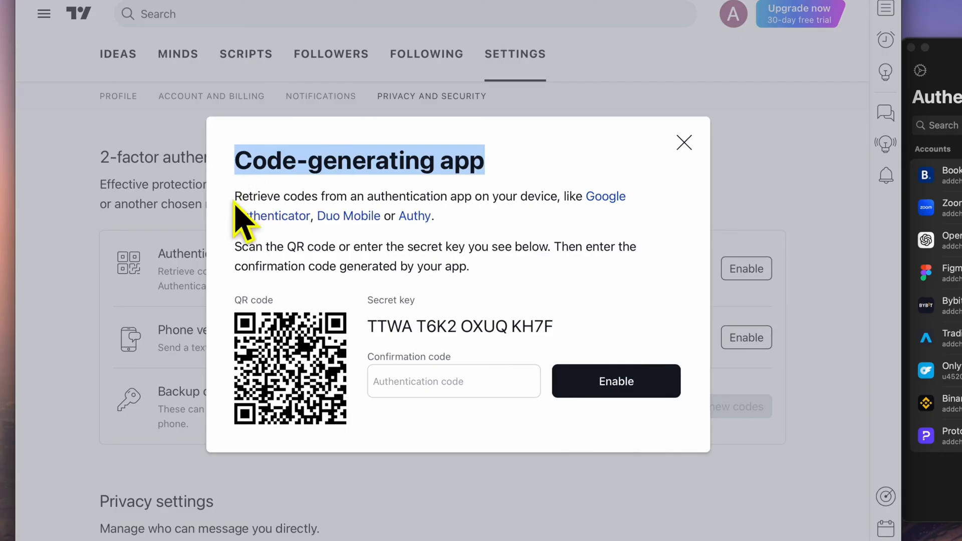
mouse_move(486, 198)
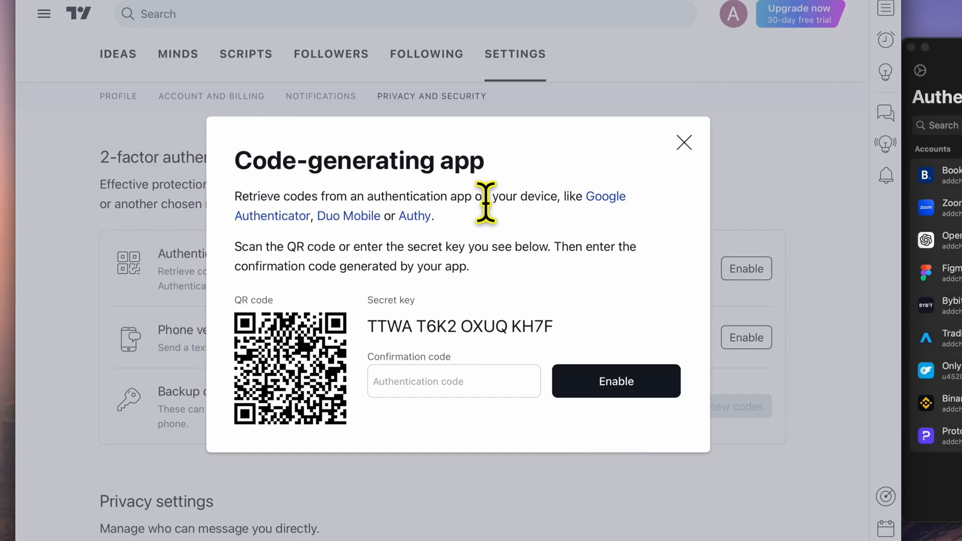
mouse_move(275, 322)
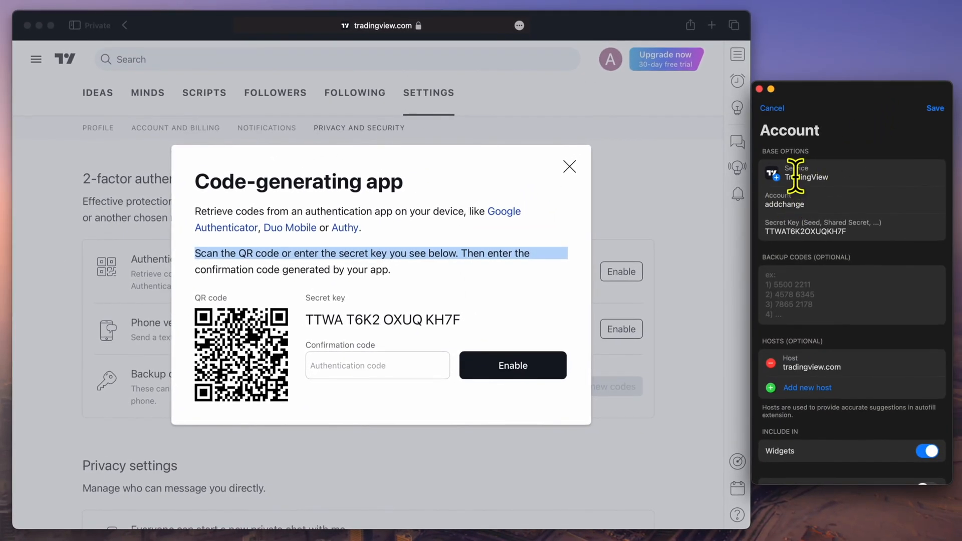
mouse_move(790, 231)
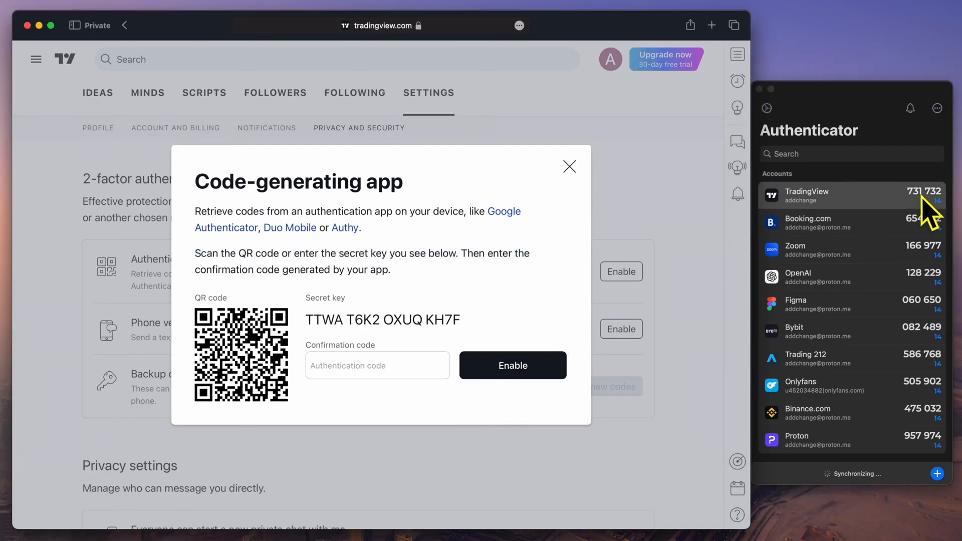
- Focus TradingView's confirmation code field, ready for the authenticator code
left_click(393, 365)
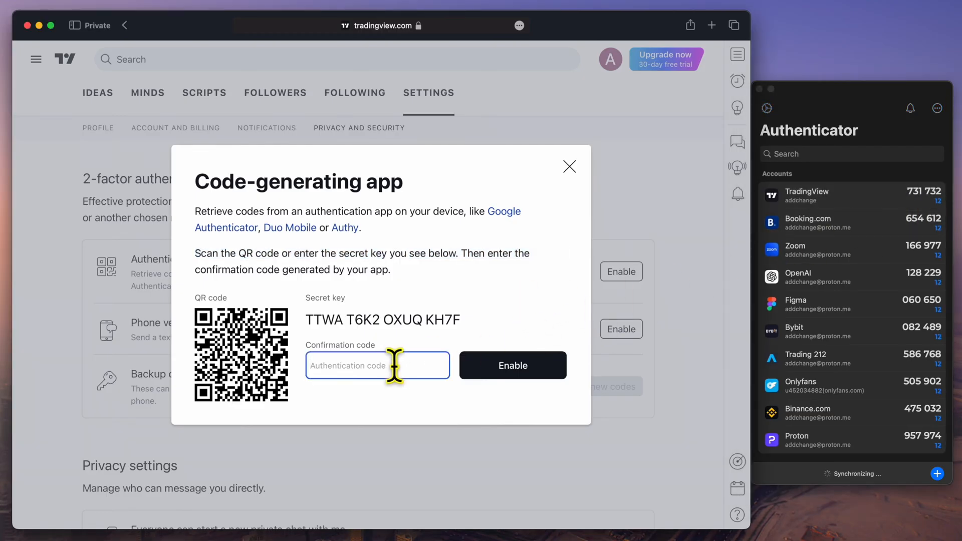
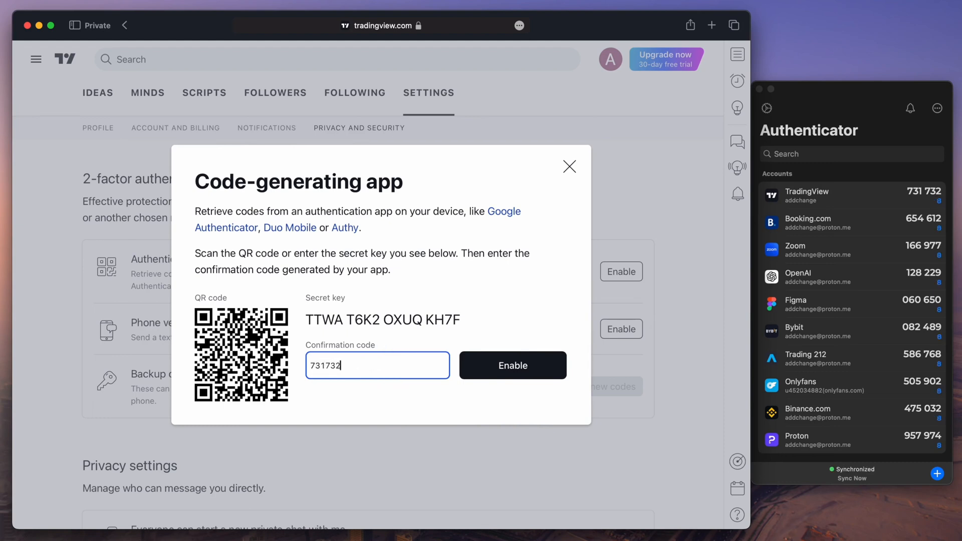
left_click(513, 366)
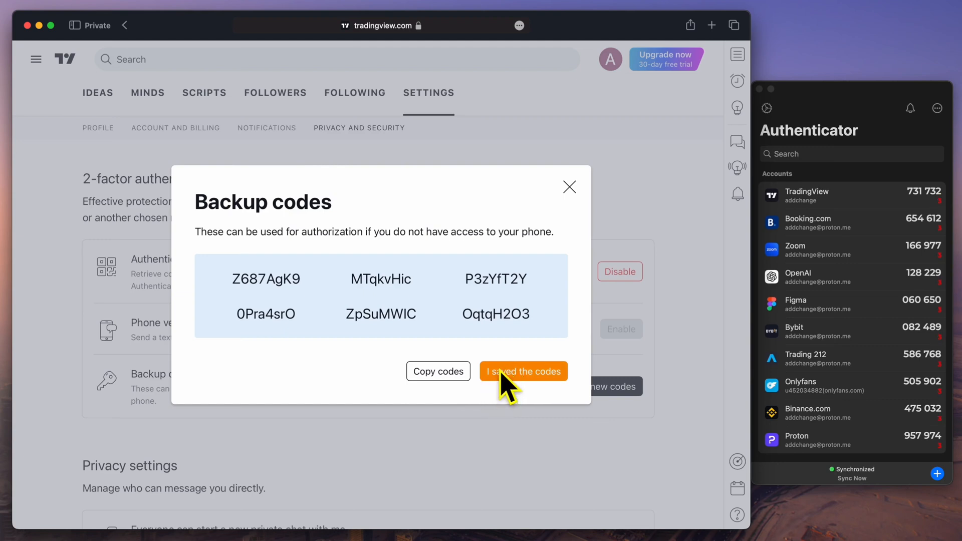
- Confirm the backup codes were saved and sign out of the account
left_click(523, 370)
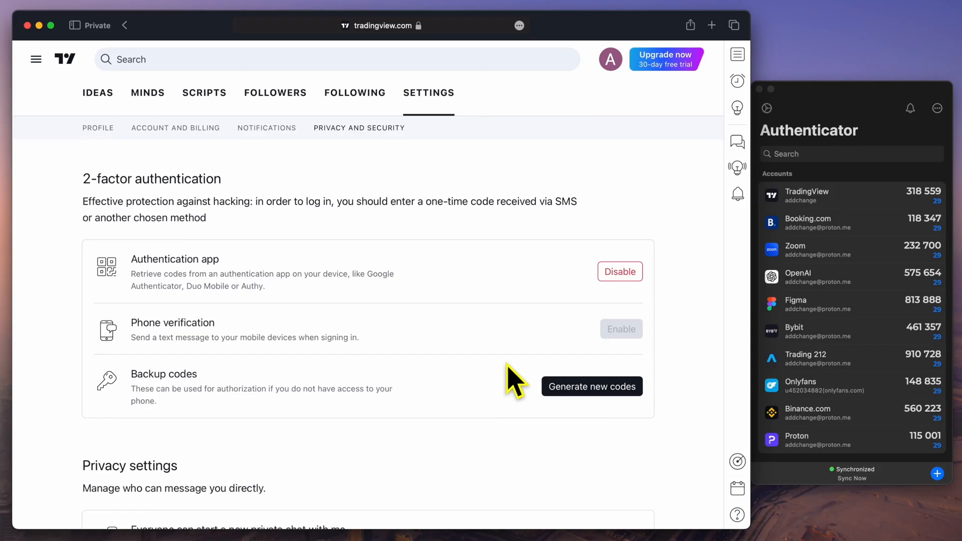
mouse_move(516, 388)
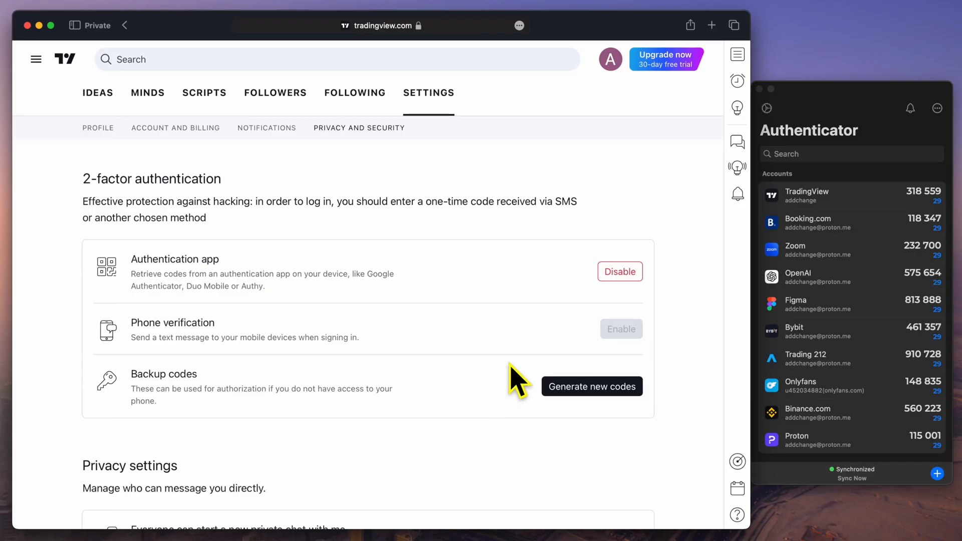
left_click(610, 59)
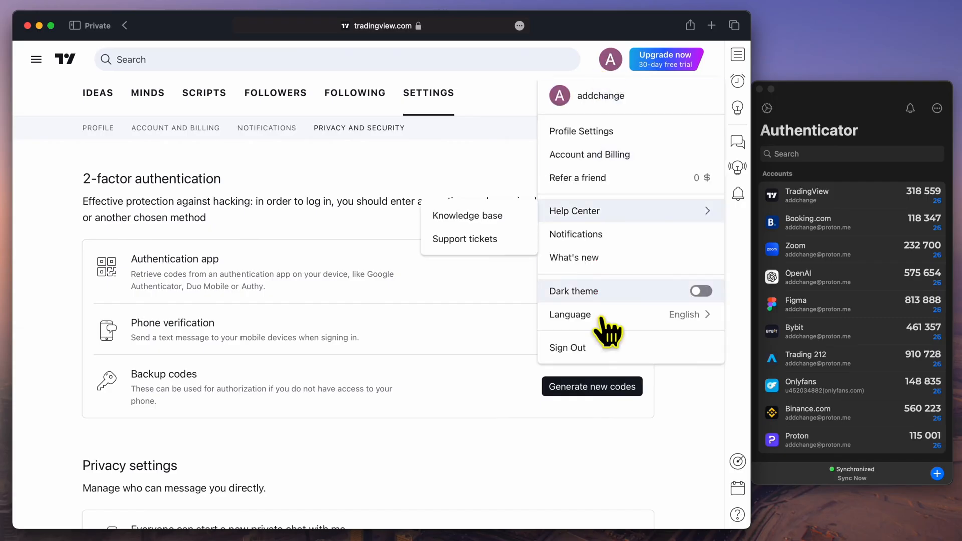
left_click(567, 347)
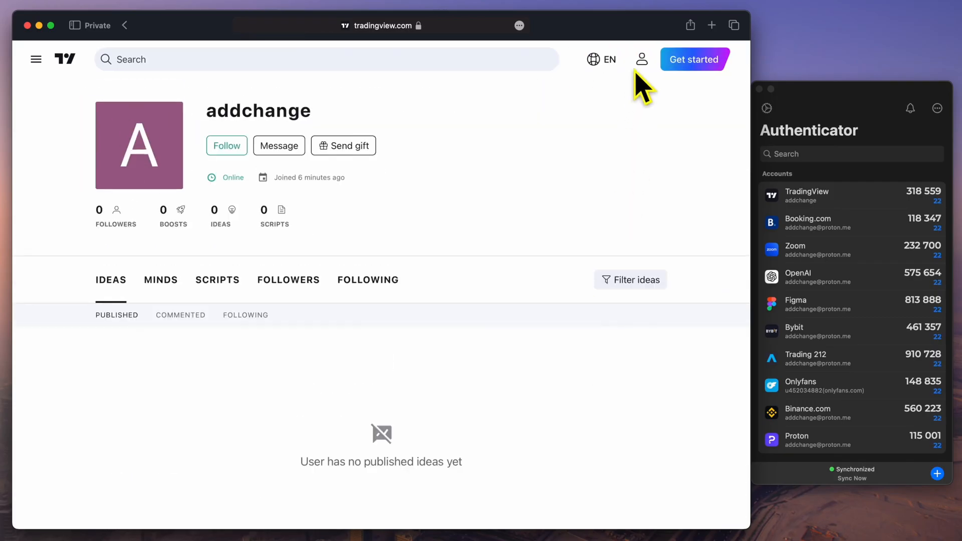
- Sign back in with email and password, then paste the authenticator code
left_click(642, 59)
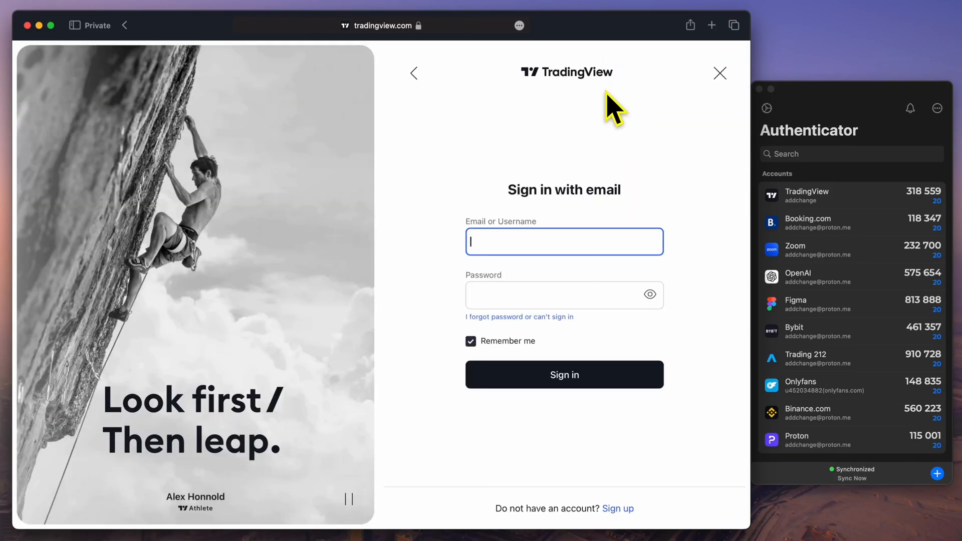
left_click(564, 295)
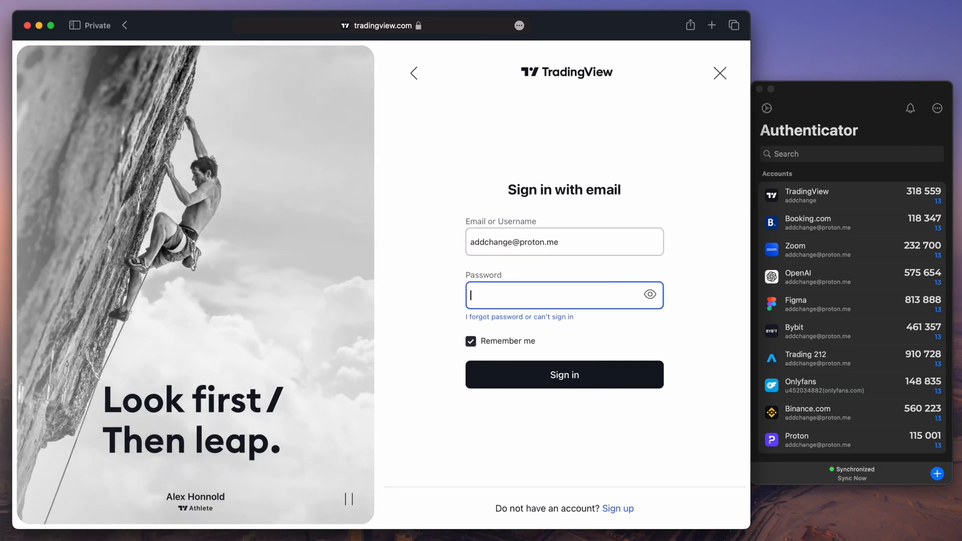
left_click(564, 374)
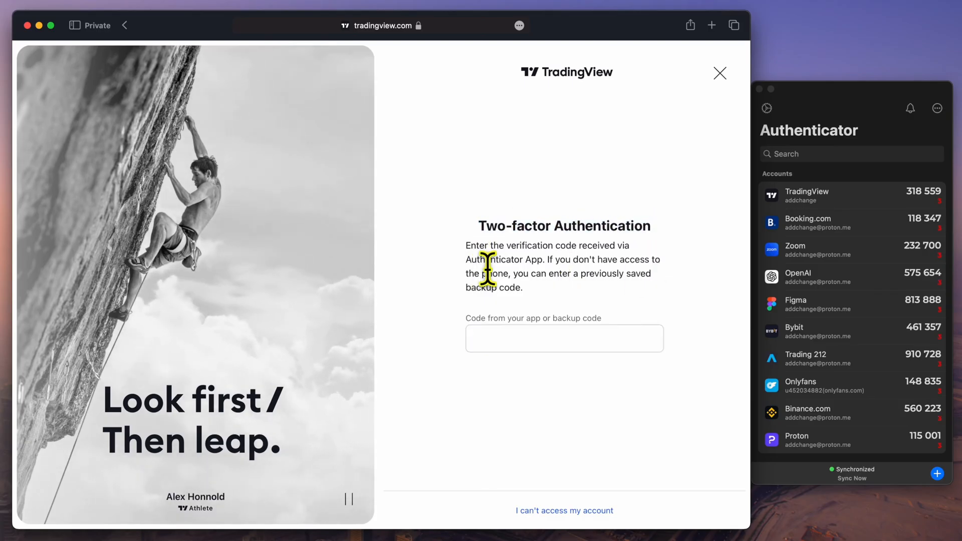
left_click(564, 338)
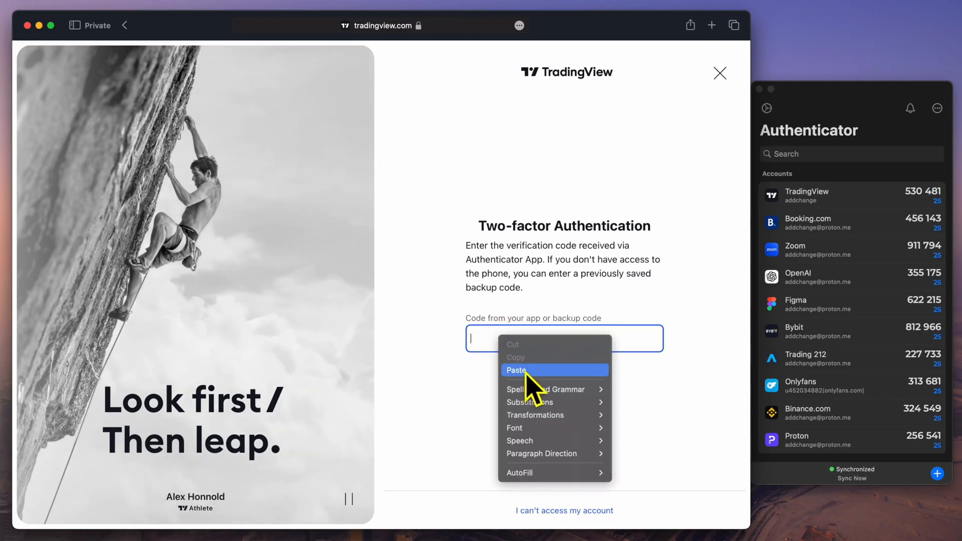
left_click(516, 371)
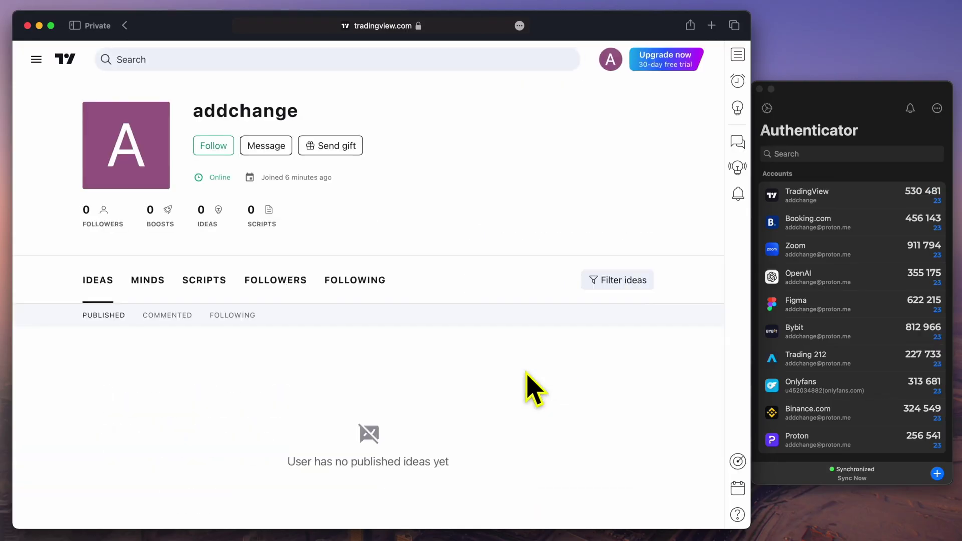